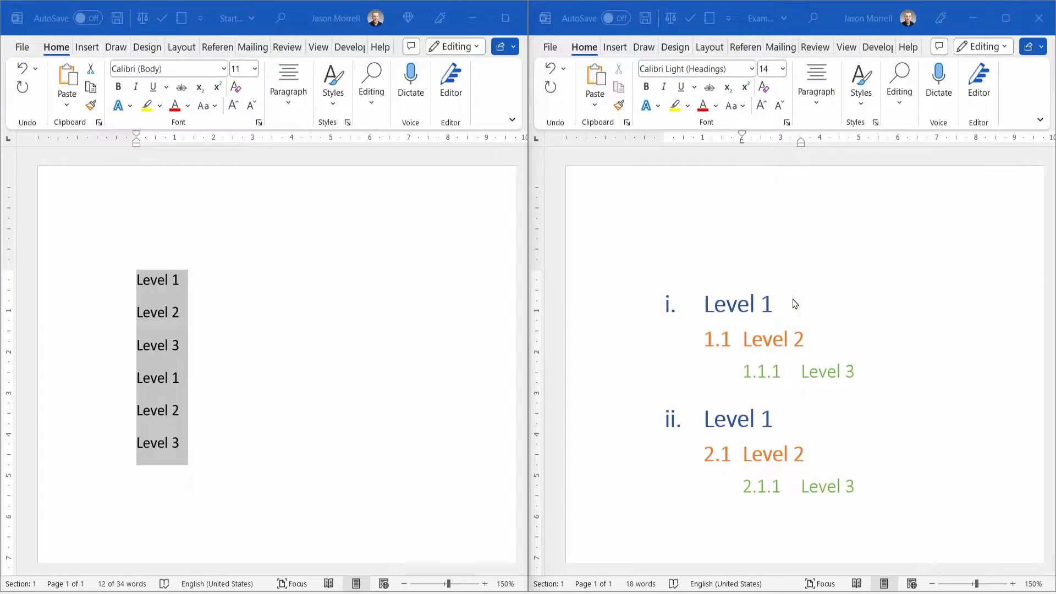
pyautogui.moveTo(678, 308)
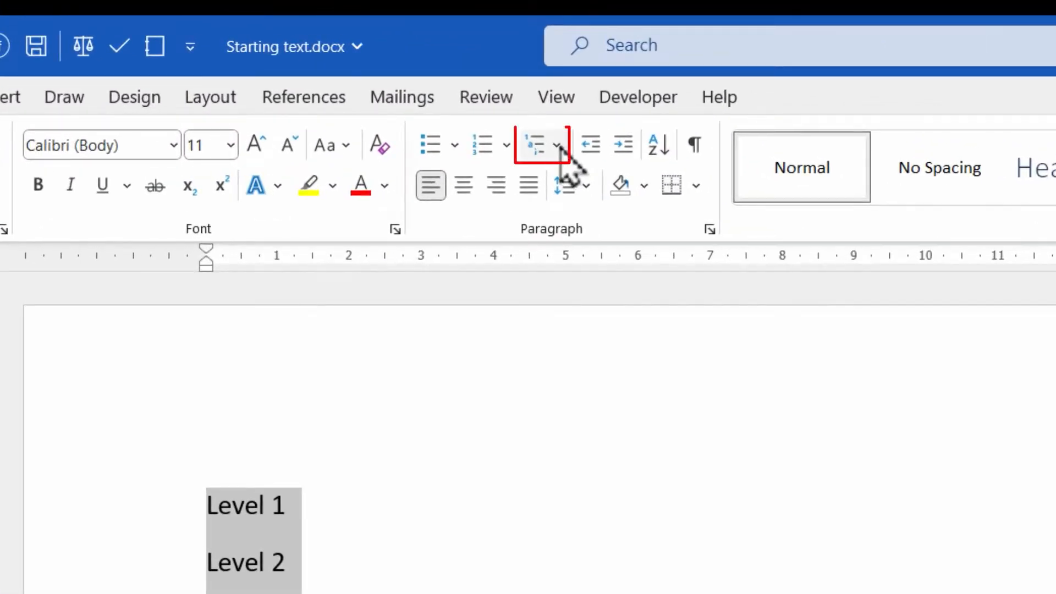
# Step: Start a new custom multilevel list definition for the six selected Level lines
pyautogui.click(542, 144)
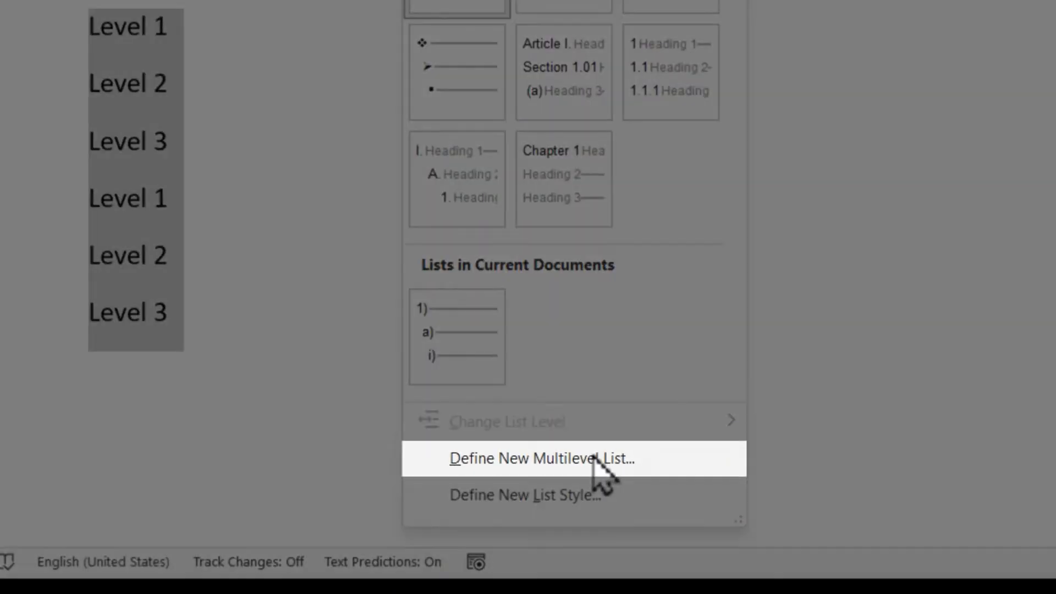
pyautogui.click(539, 459)
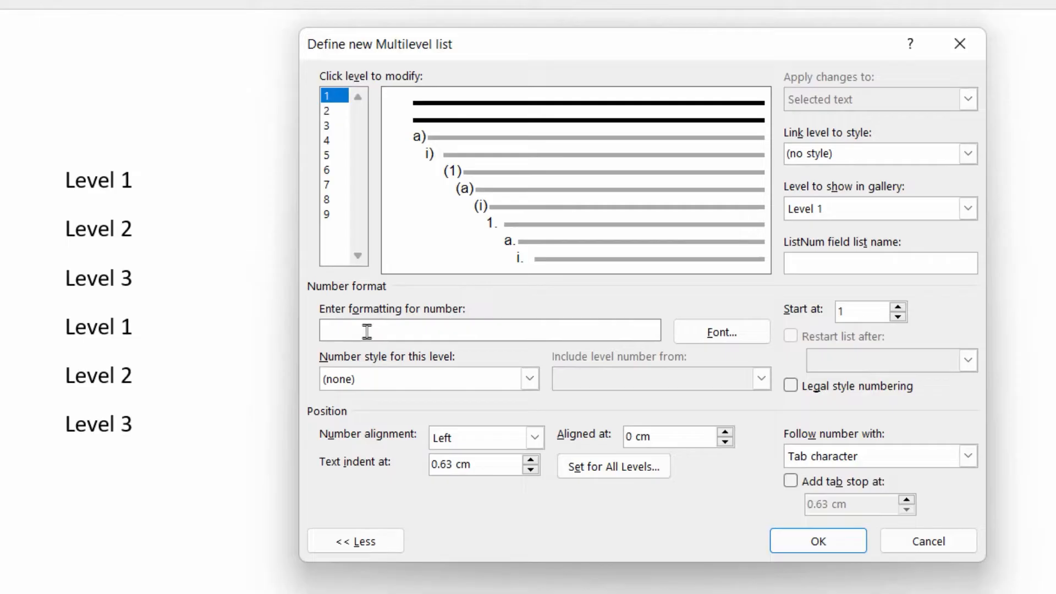
# Step: Number level 1 with lowercase Roman numerals (i, ii, iii) and a 1 cm text indent
pyautogui.click(529, 379)
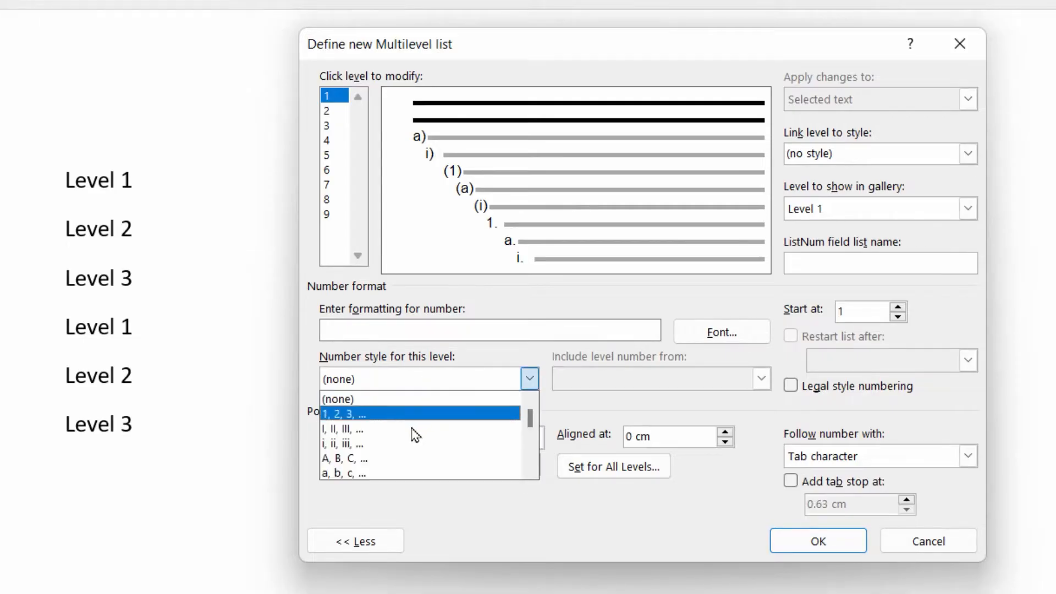
pyautogui.click(346, 444)
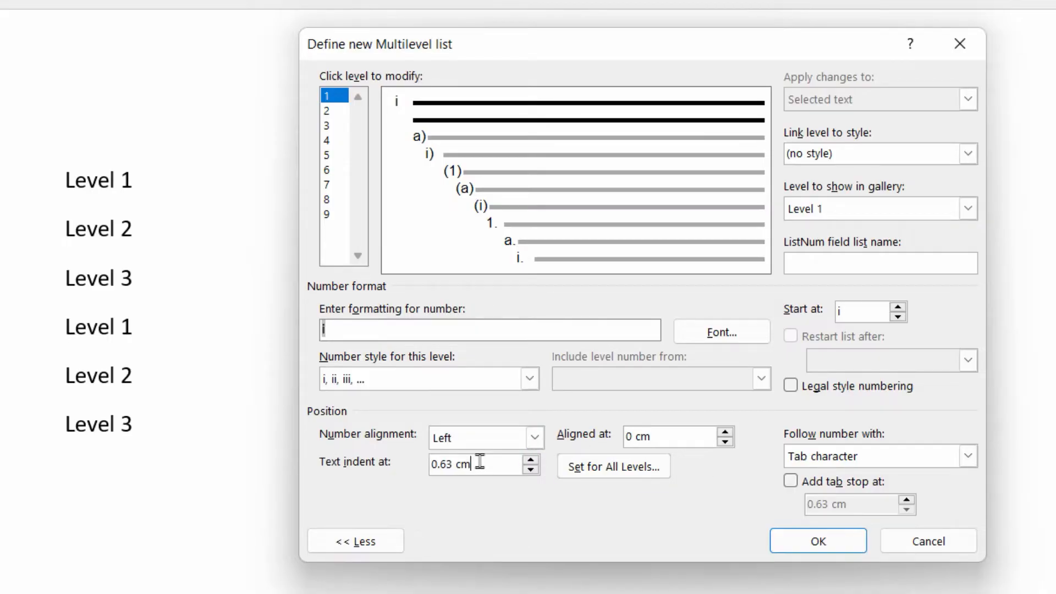
pyautogui.write('1cm')
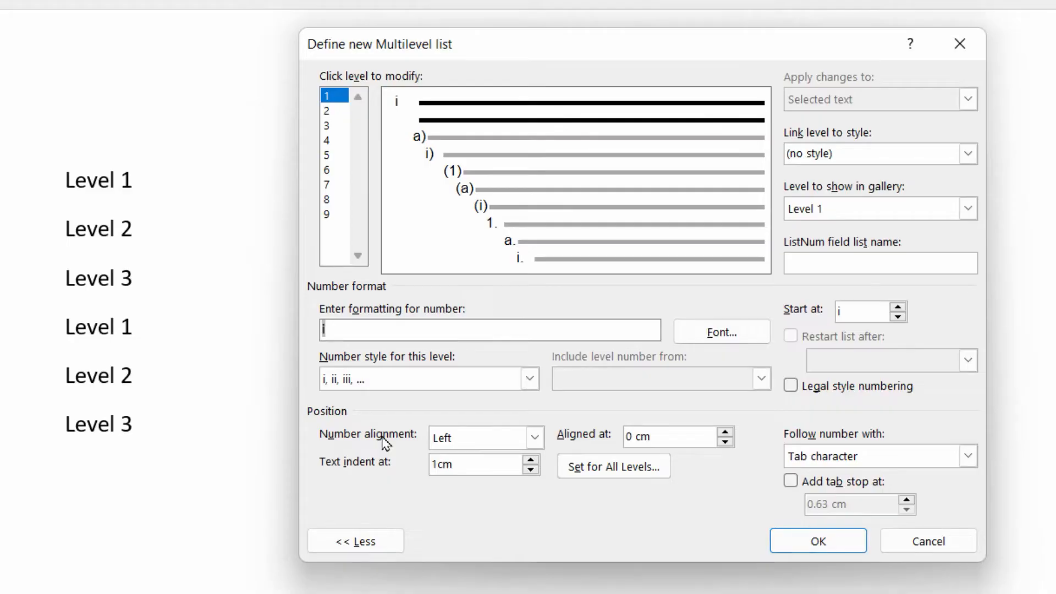
pyautogui.click(333, 110)
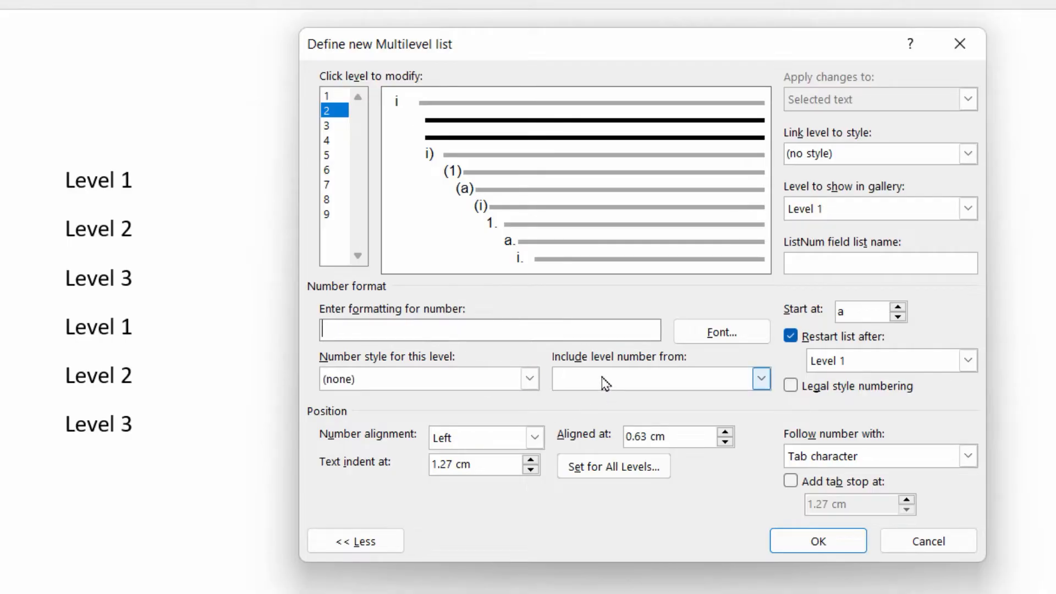
# Step: Build level 2 as 1.1: level 1 number, a period, arabic digits, with legal-style numbering on
pyautogui.click(760, 378)
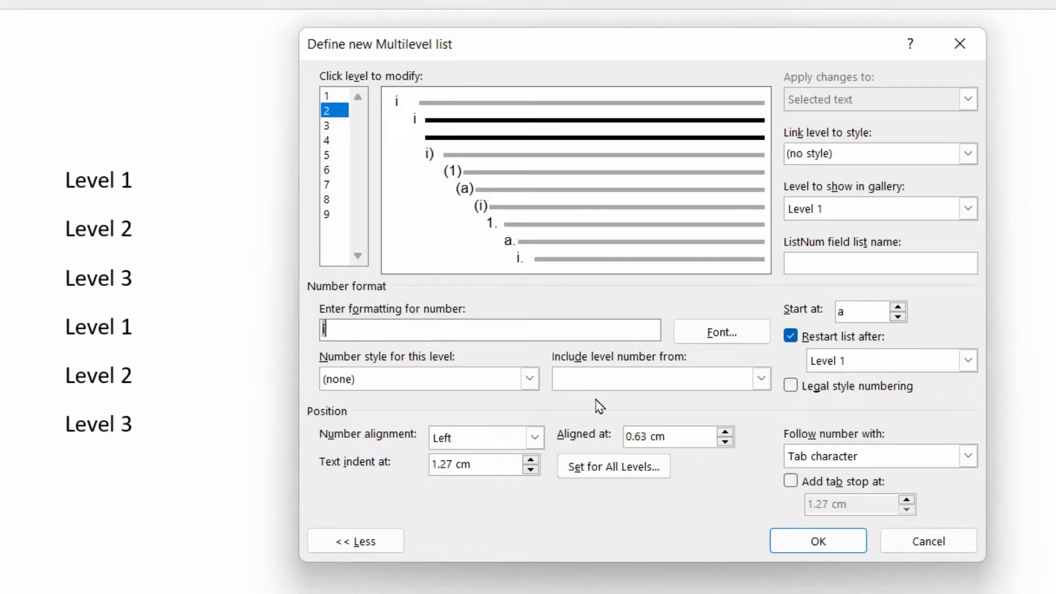
pyautogui.write('.')
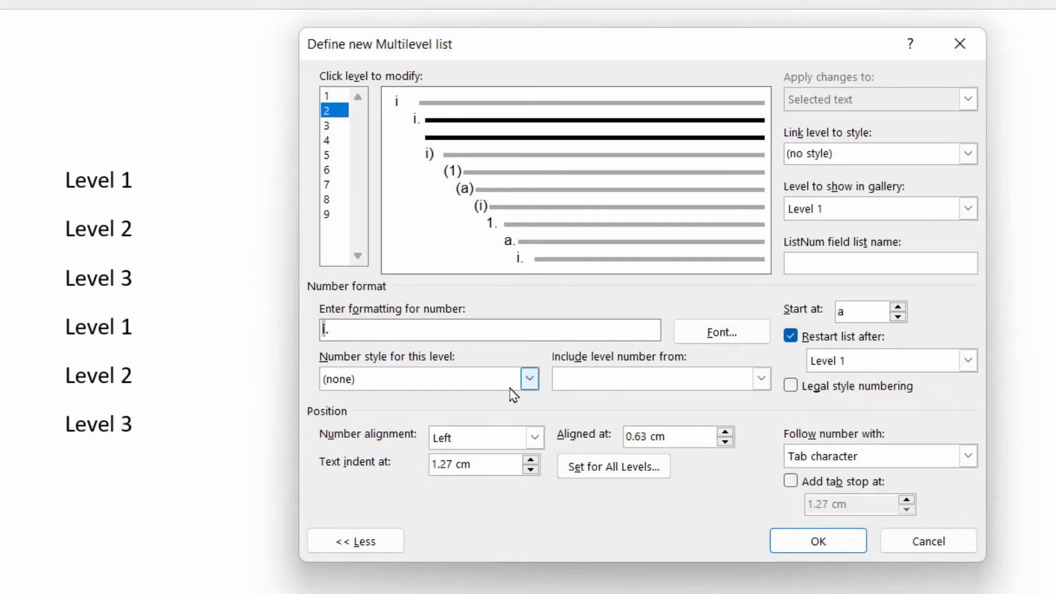
pyautogui.click(529, 378)
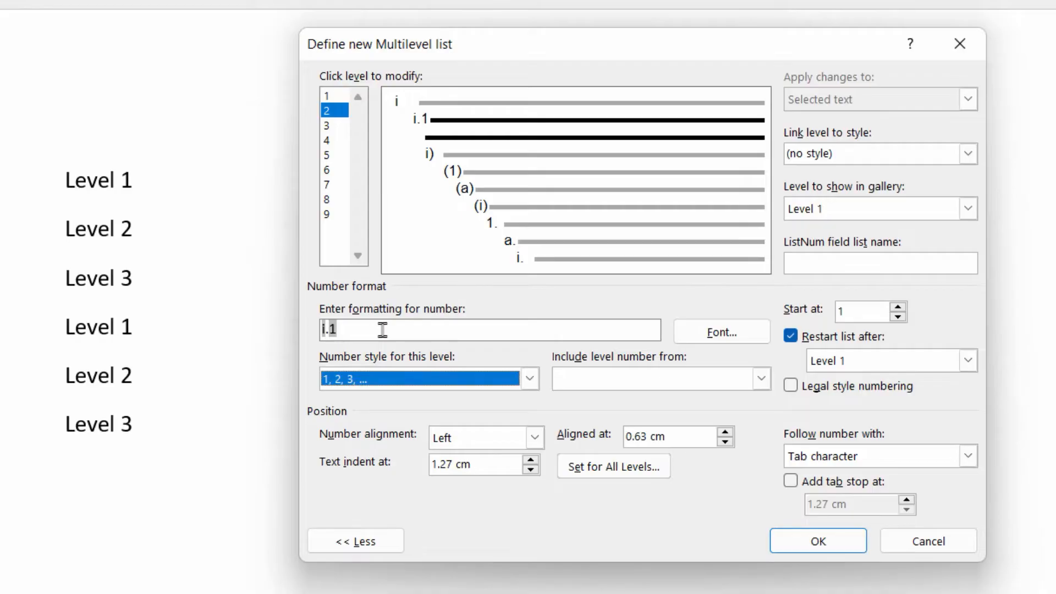
pyautogui.moveTo(384, 337)
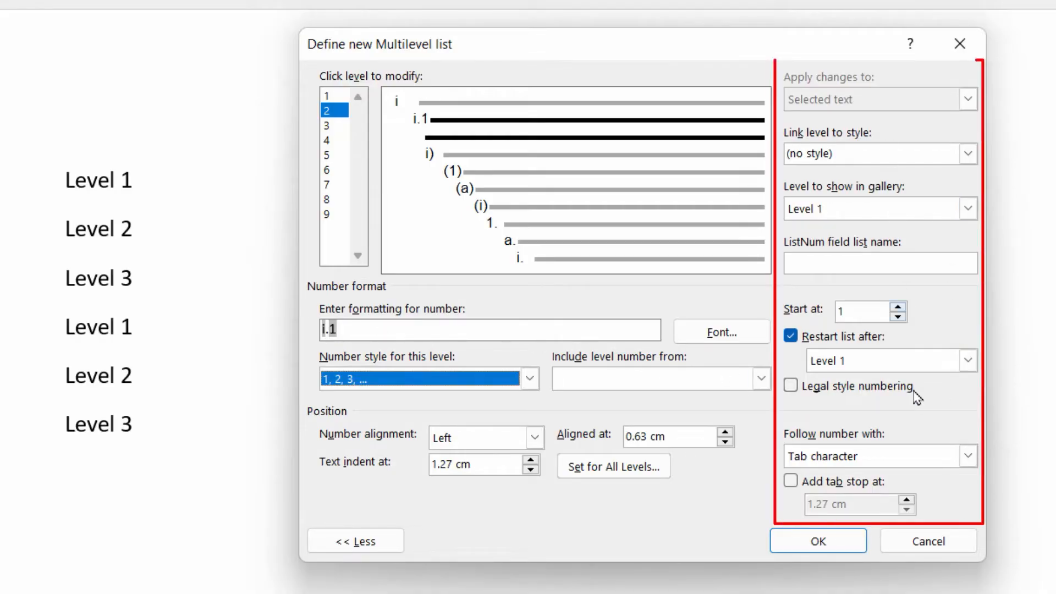
pyautogui.moveTo(476, 557)
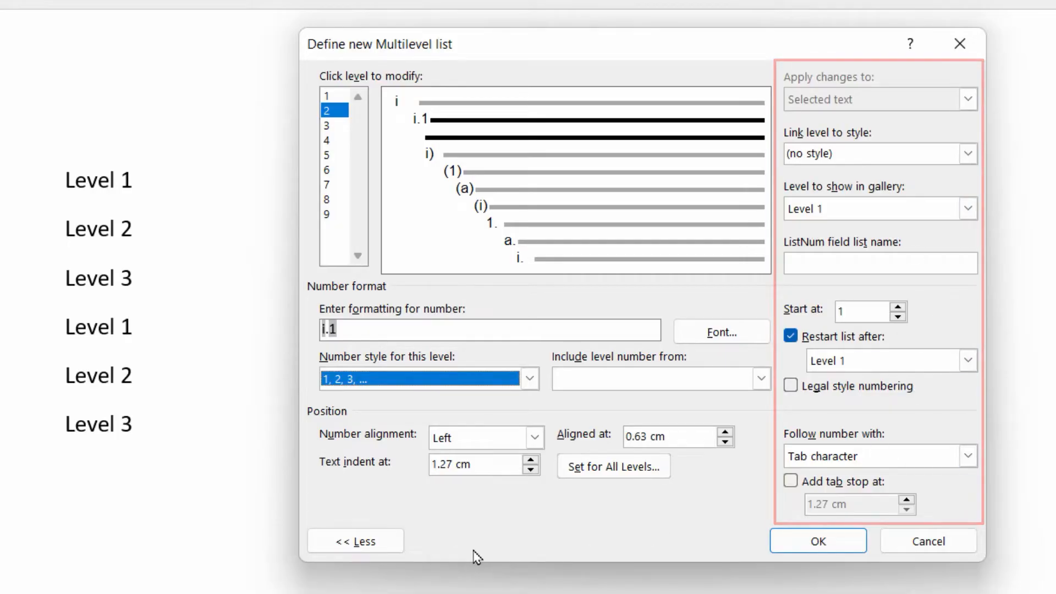
pyautogui.click(356, 541)
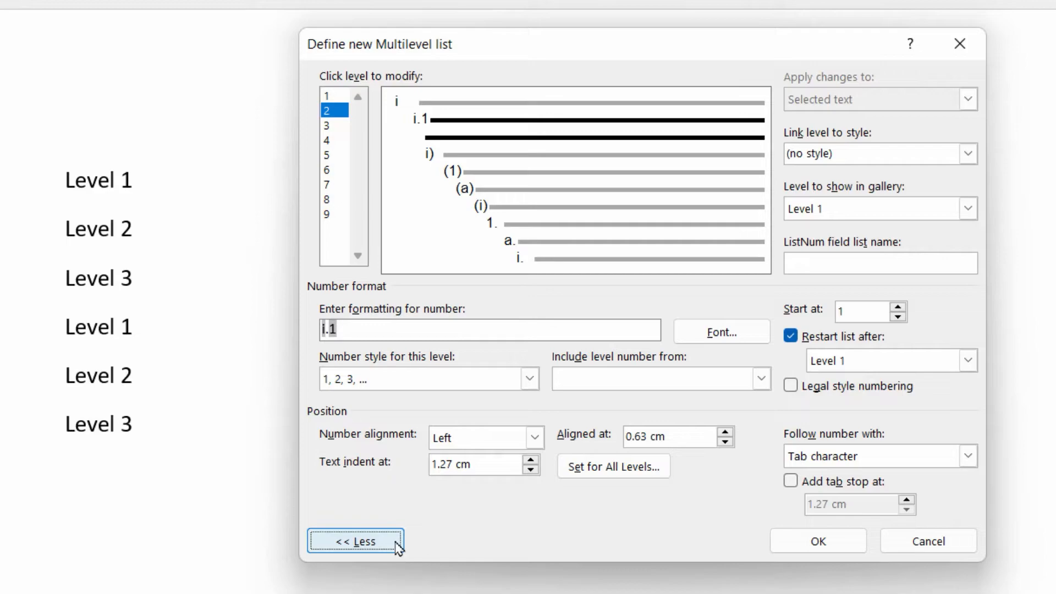
pyautogui.moveTo(812, 406)
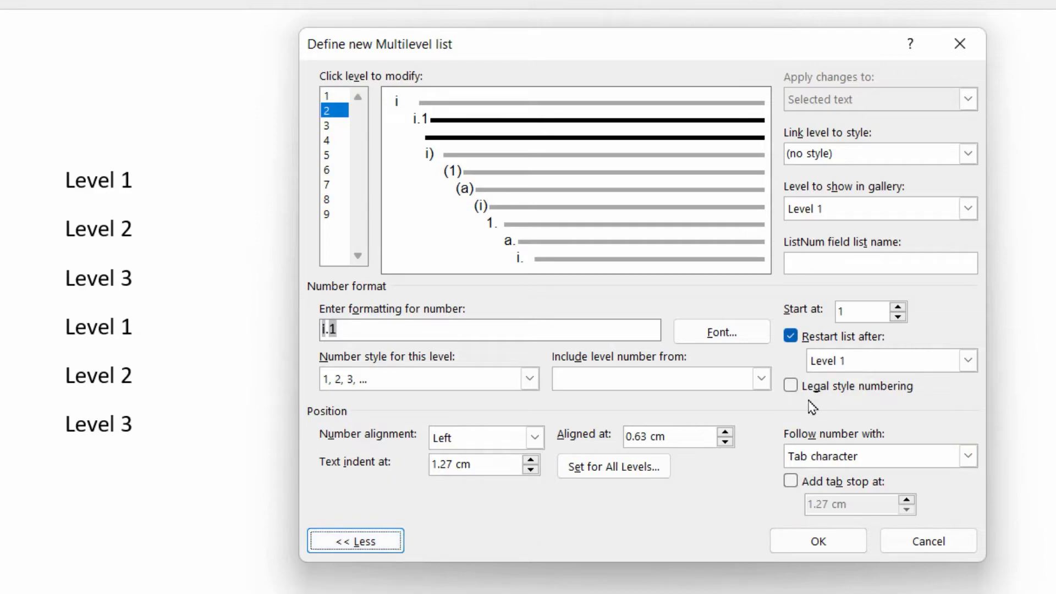
pyautogui.click(791, 386)
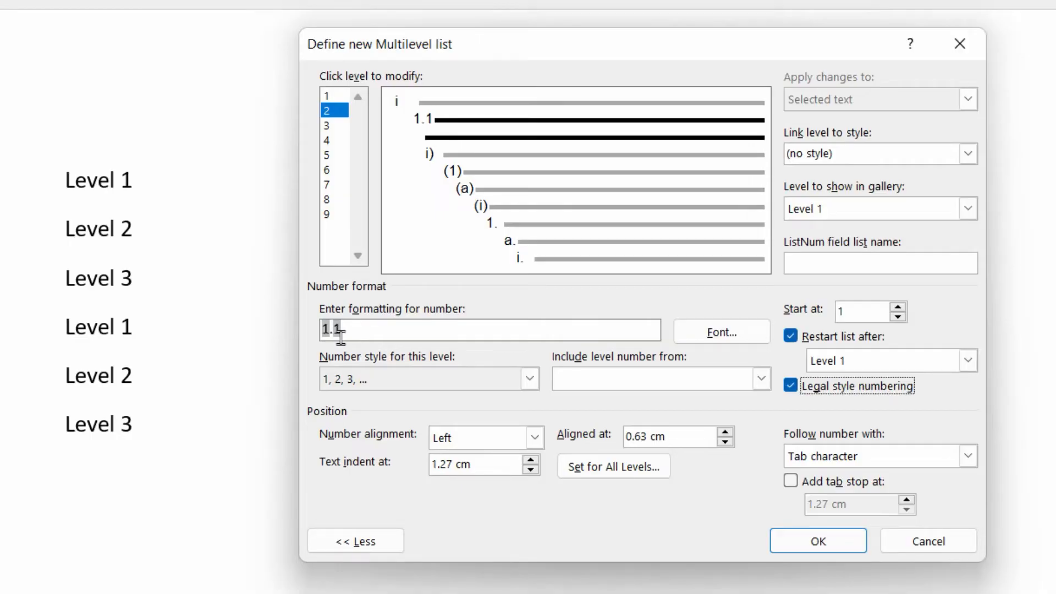
# Step: Clear level 3's format and rebuild it from the level 1 and level 2 numbers separated by periods
pyautogui.click(333, 125)
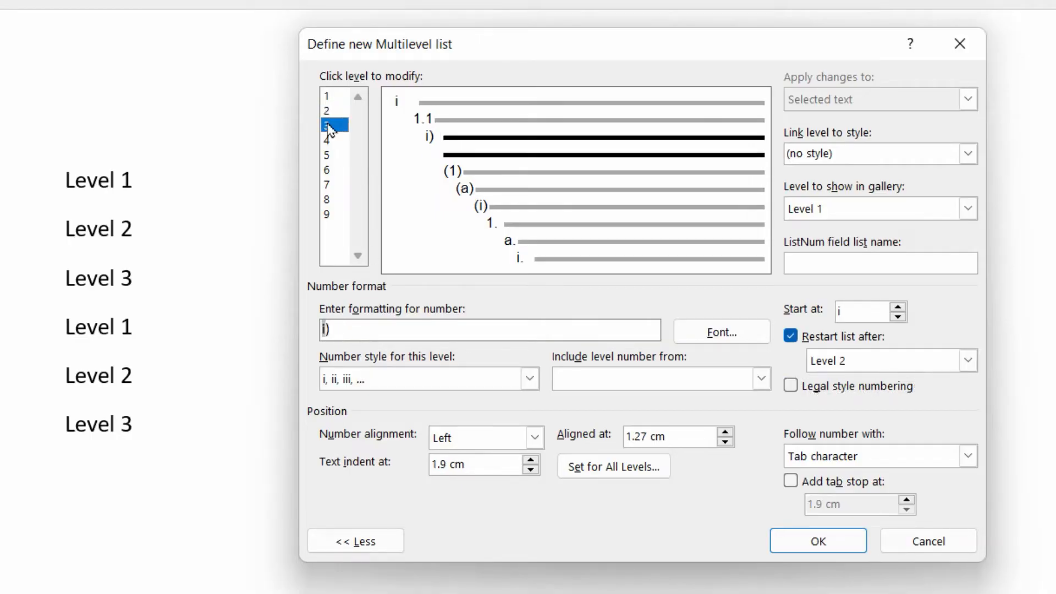
pyautogui.click(332, 125)
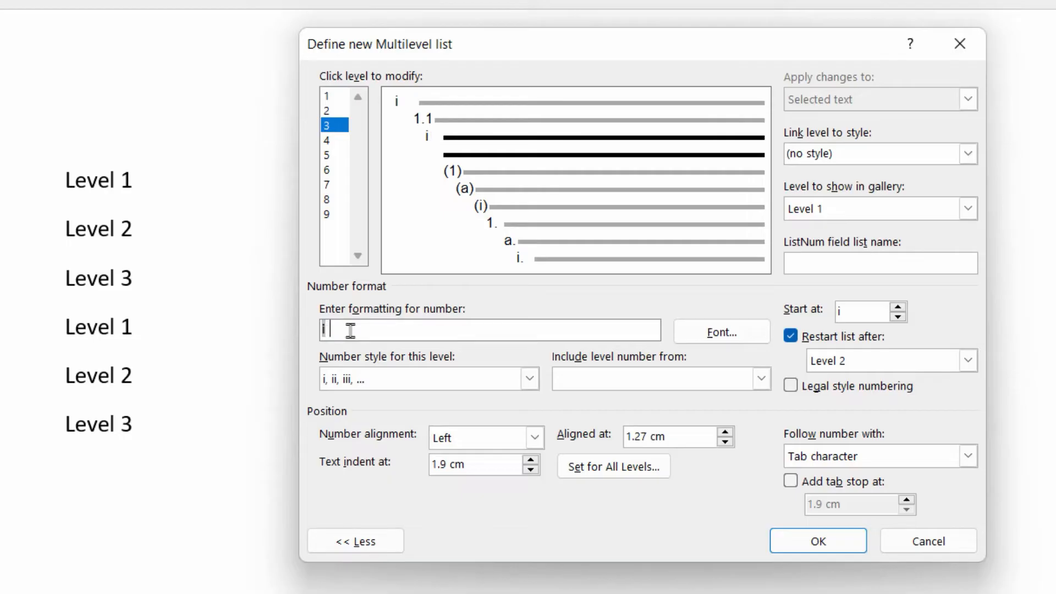
pyautogui.click(760, 377)
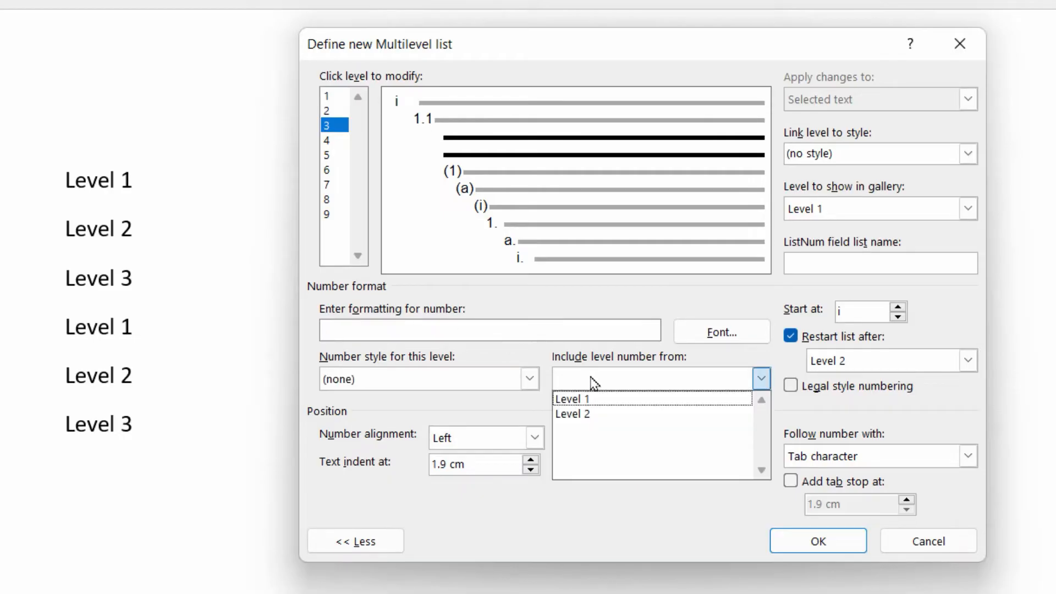
pyautogui.click(571, 399)
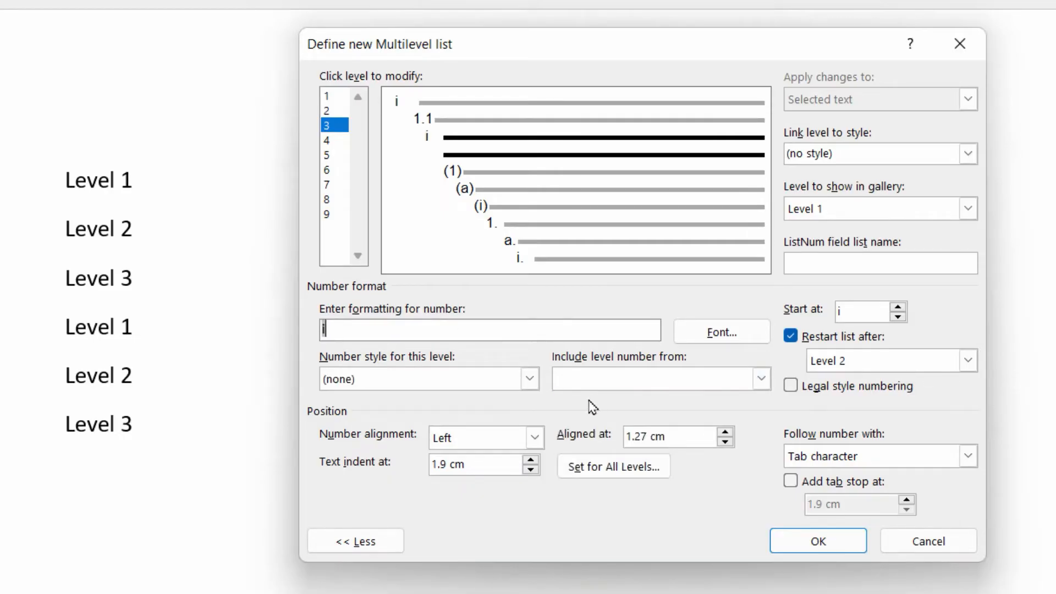
pyautogui.write('.')
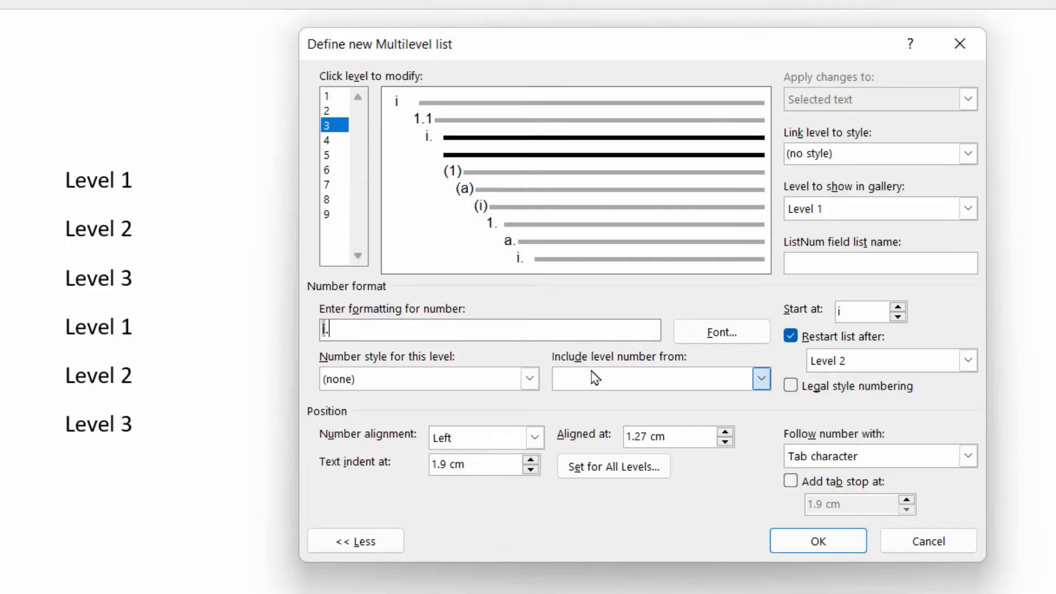
pyautogui.write('1.')
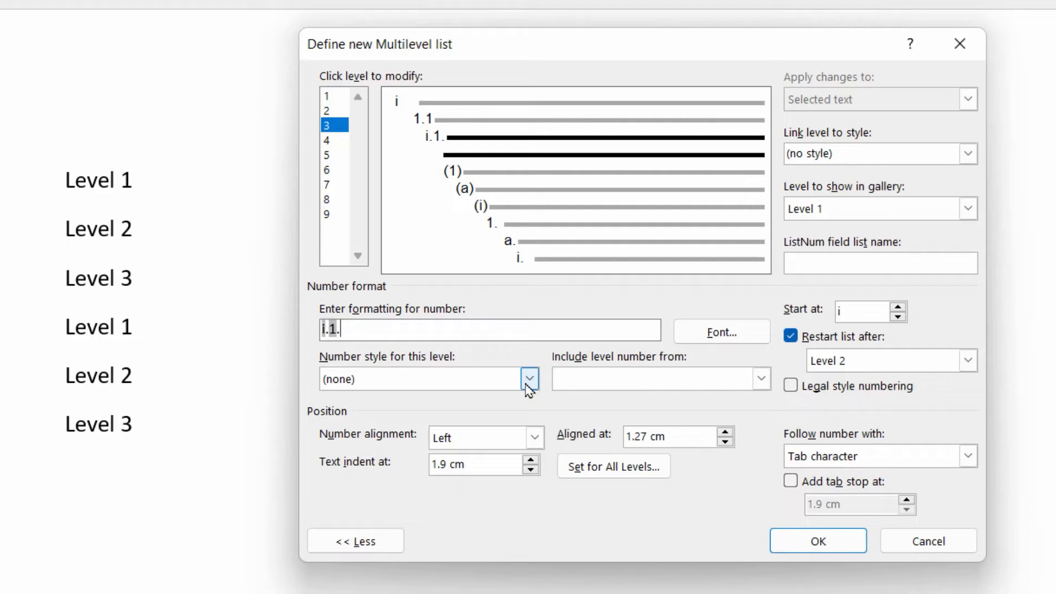
# Step: Set level 3 to arabic 1, 2, 3 style with legal-style numbering so it reads 1.1.1
pyautogui.click(529, 378)
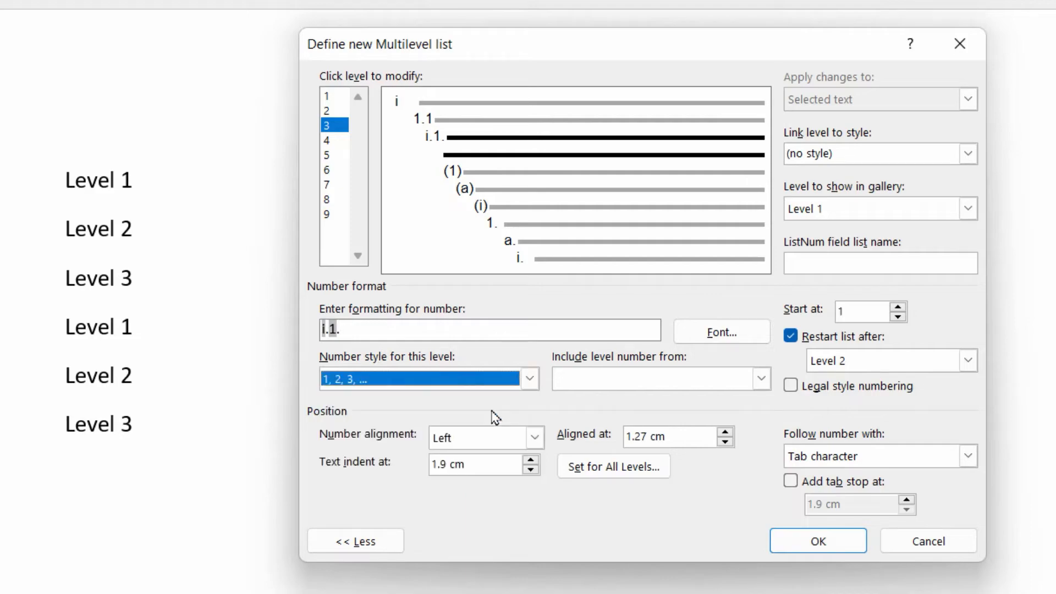
pyautogui.write('1')
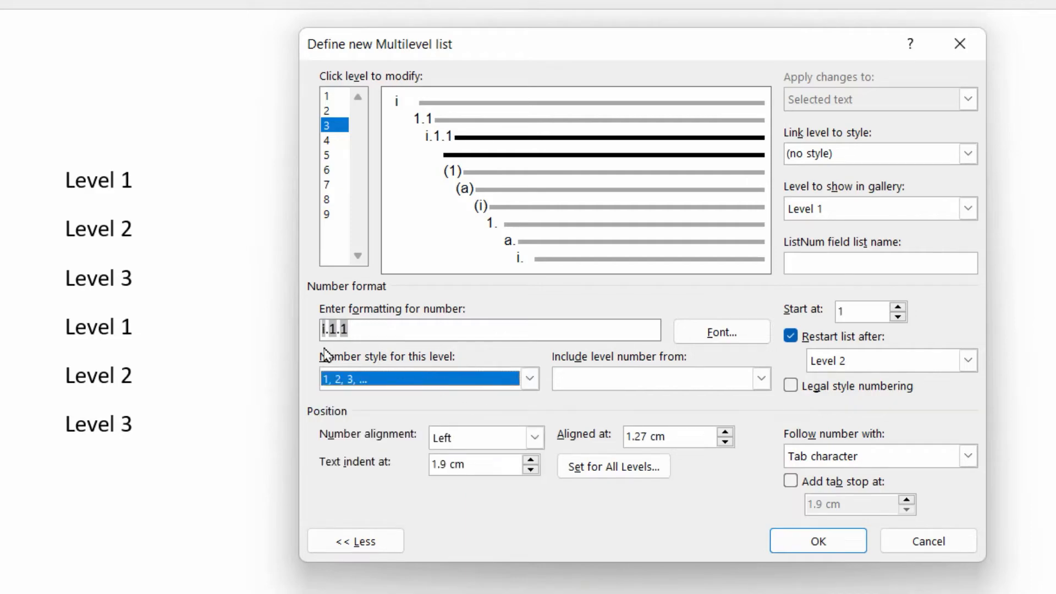
pyautogui.moveTo(509, 365)
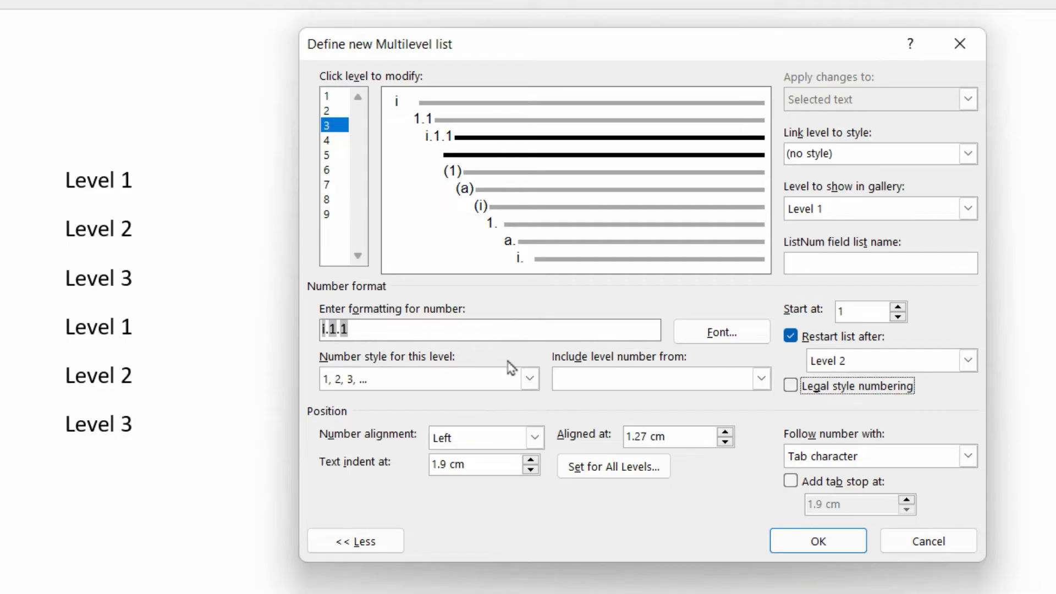
pyautogui.click(791, 386)
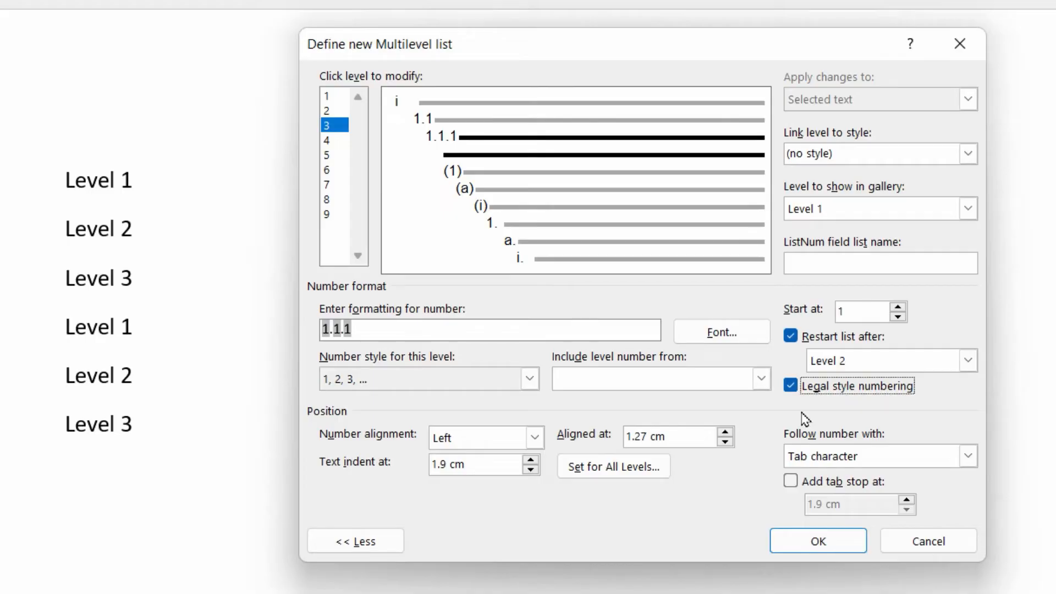
pyautogui.click(331, 110)
pyautogui.write('1')
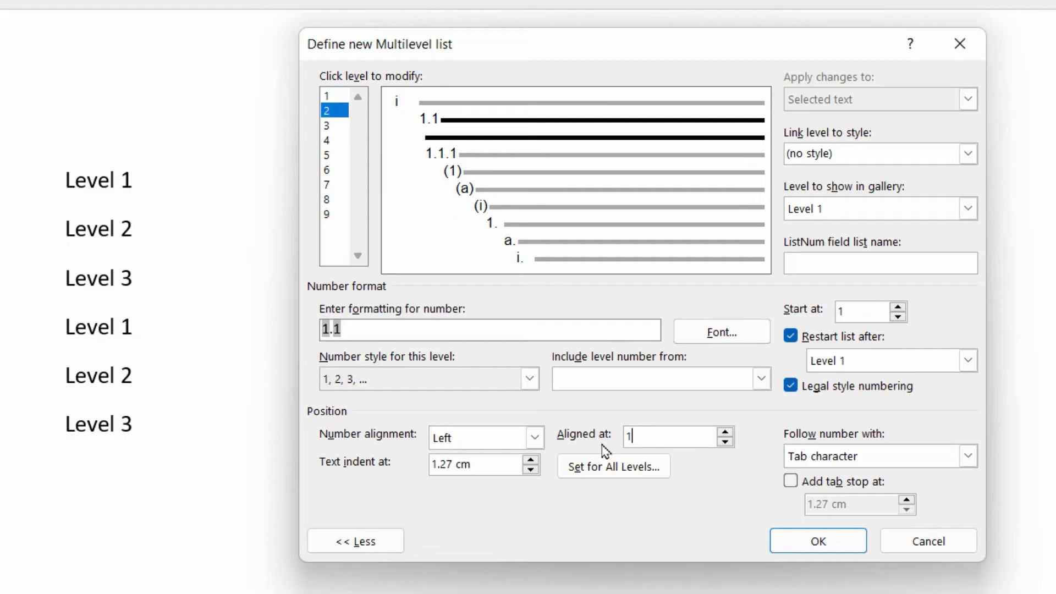
# Step: Position level 2 at 1 cm / 2 cm and level 3 at 2 cm / 3.5 cm, then apply the list as i–vi
pyautogui.write('cm')
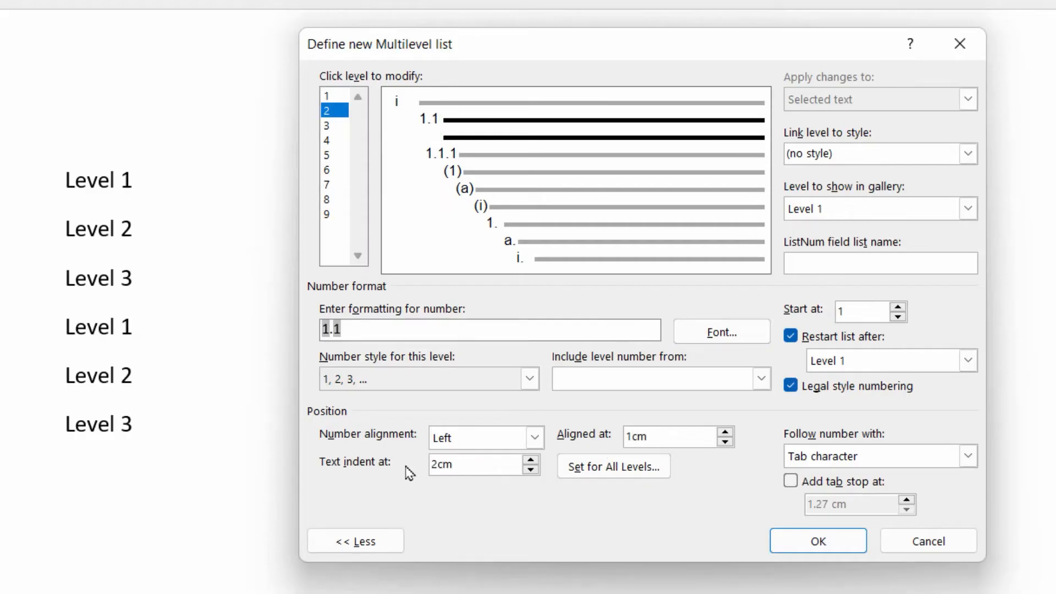
pyautogui.click(333, 125)
pyautogui.write('3.5')
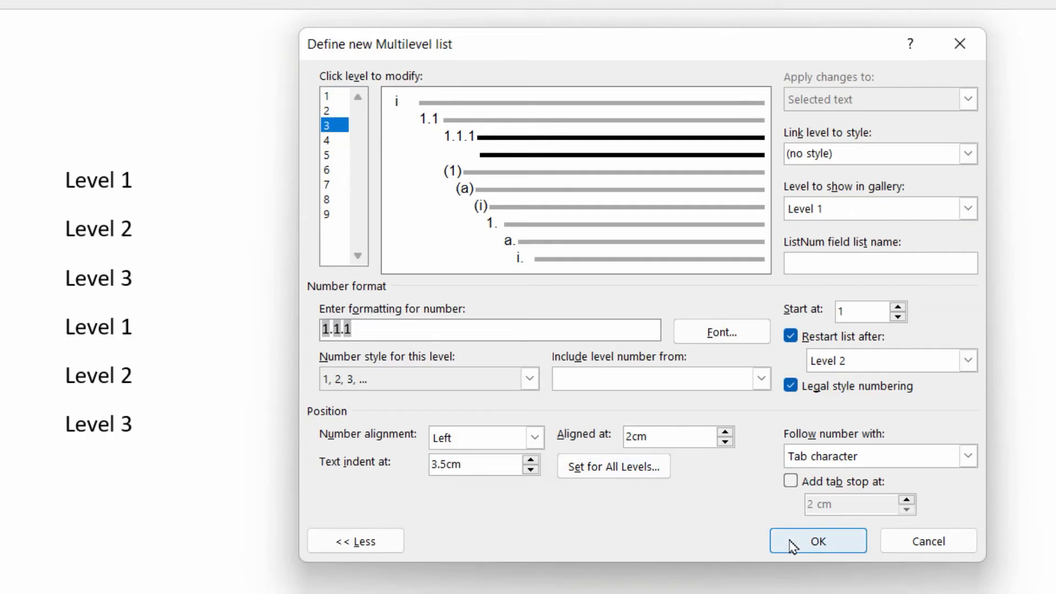
pyautogui.click(817, 542)
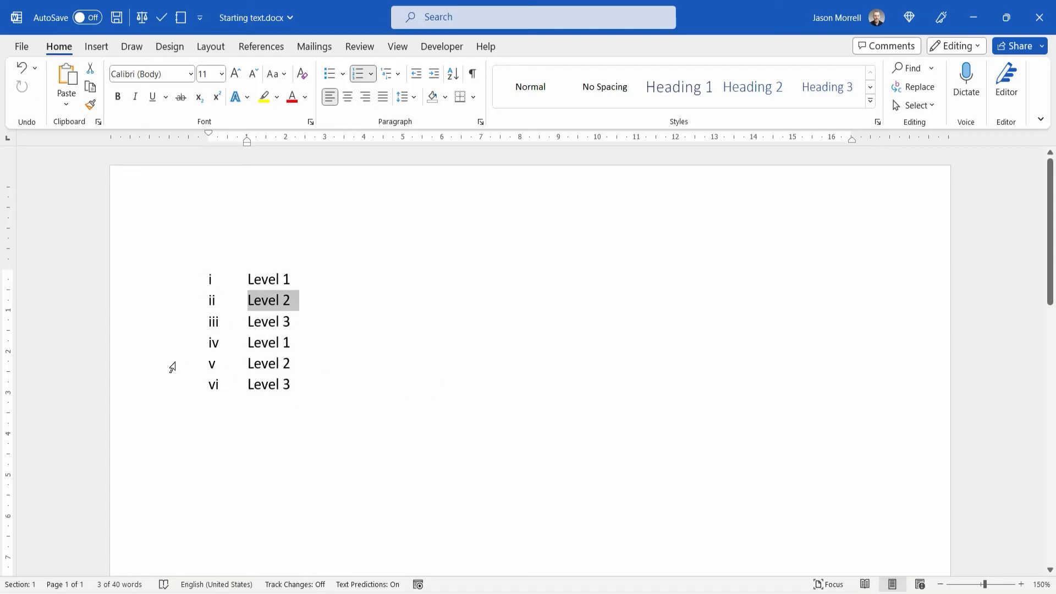
# Step: Demote the Level 2 and Level 3 lines to yield i, 1.1, 1.1.1, ii, 2.1, 2.1.1
pyautogui.press('tab')
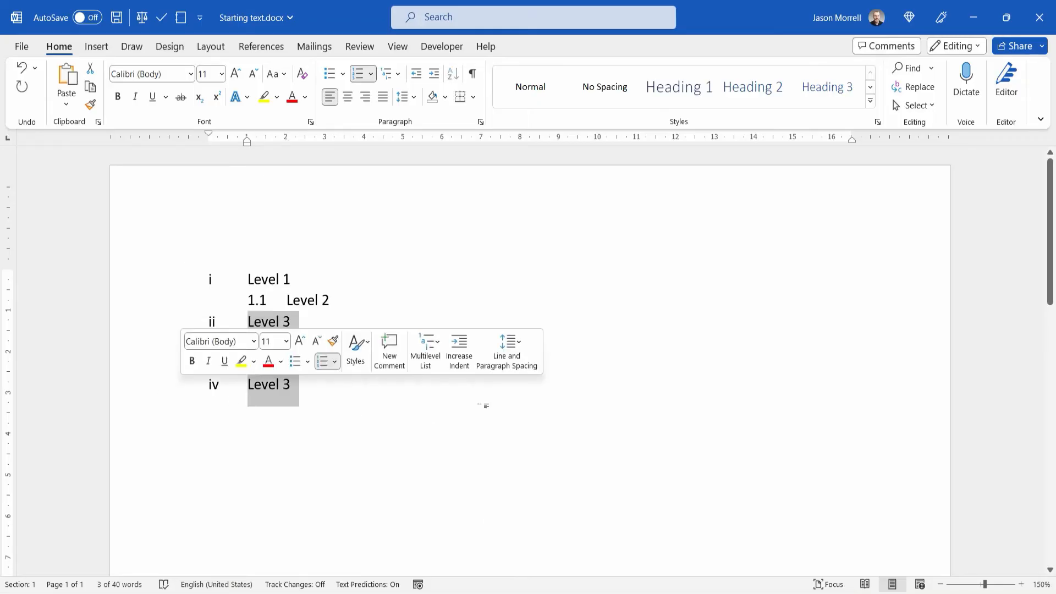
pyautogui.press('Tab')
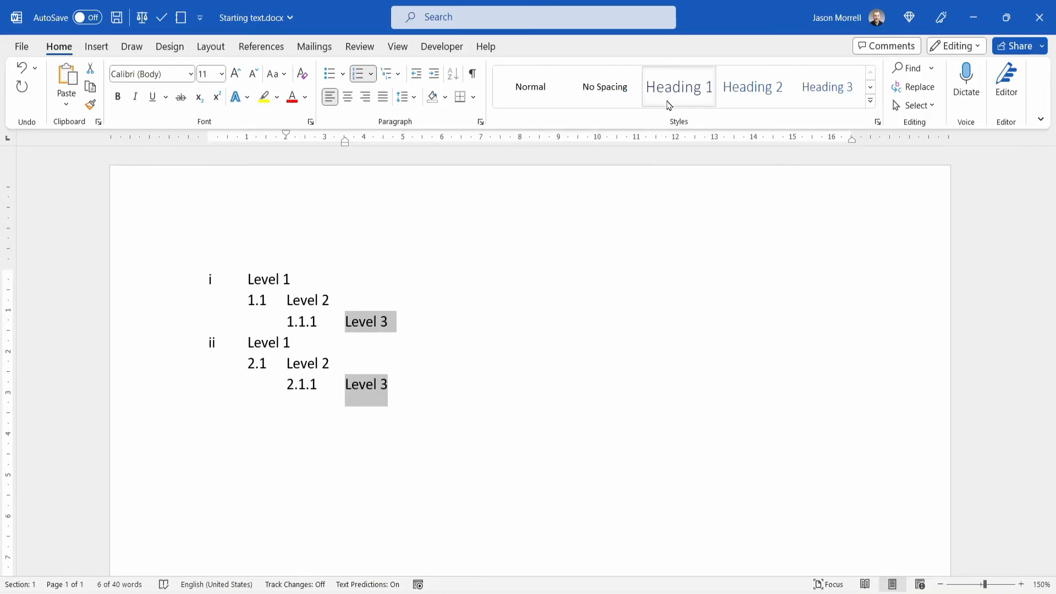
pyautogui.moveTo(752, 86)
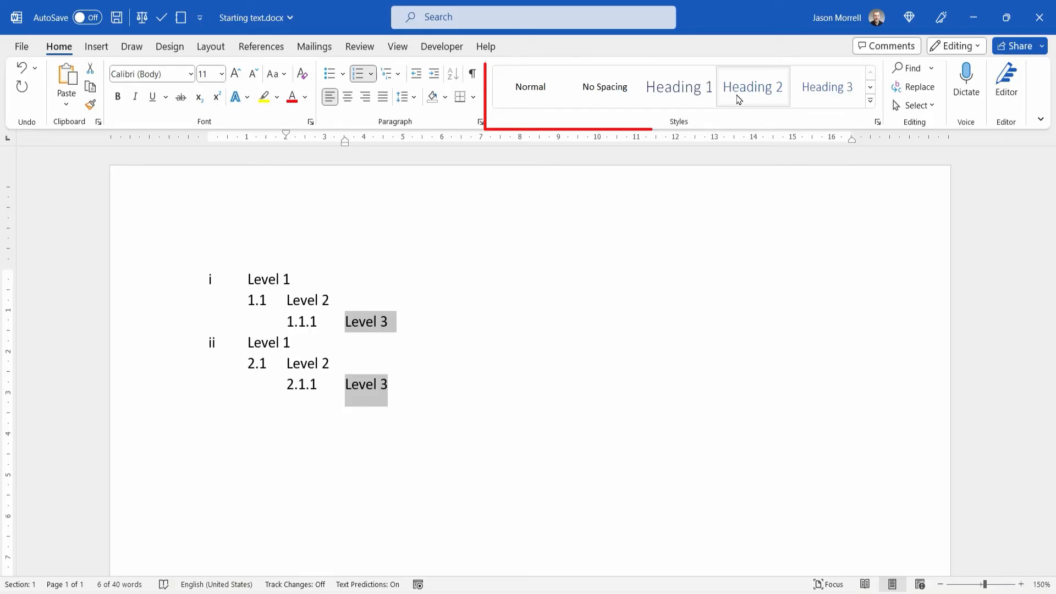
pyautogui.moveTo(460, 376)
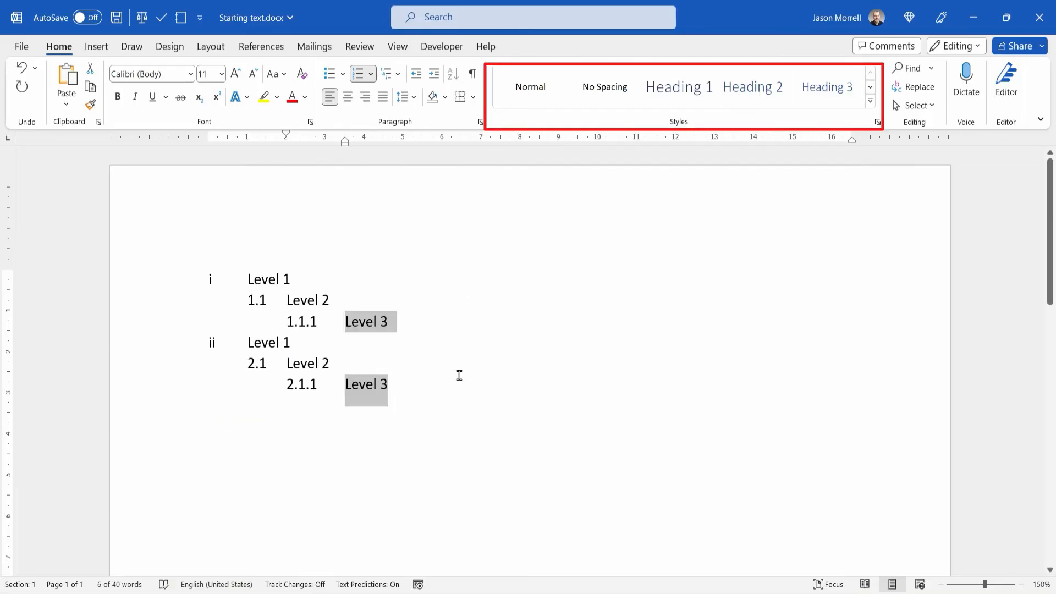